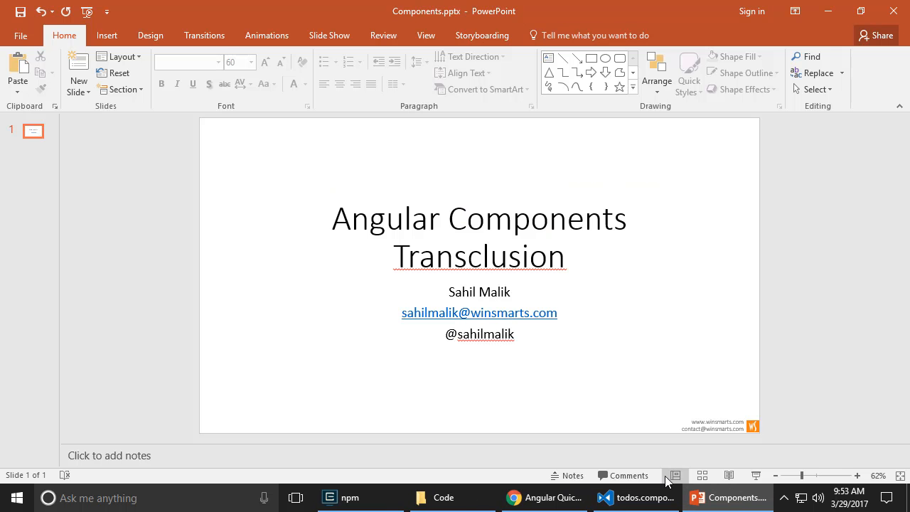
Step: Leave the Transclusion title slide in PowerPoint and bring up the running Todos app
left_click(636, 497)
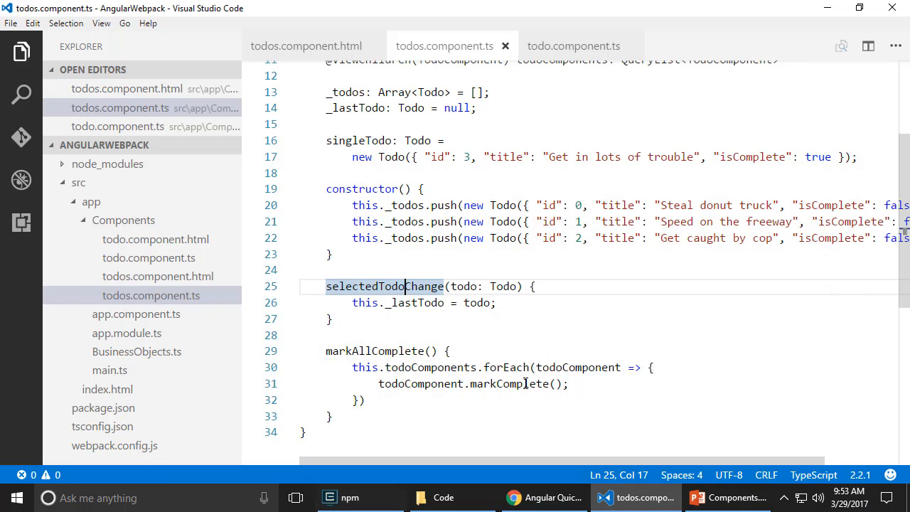
left_click(544, 497)
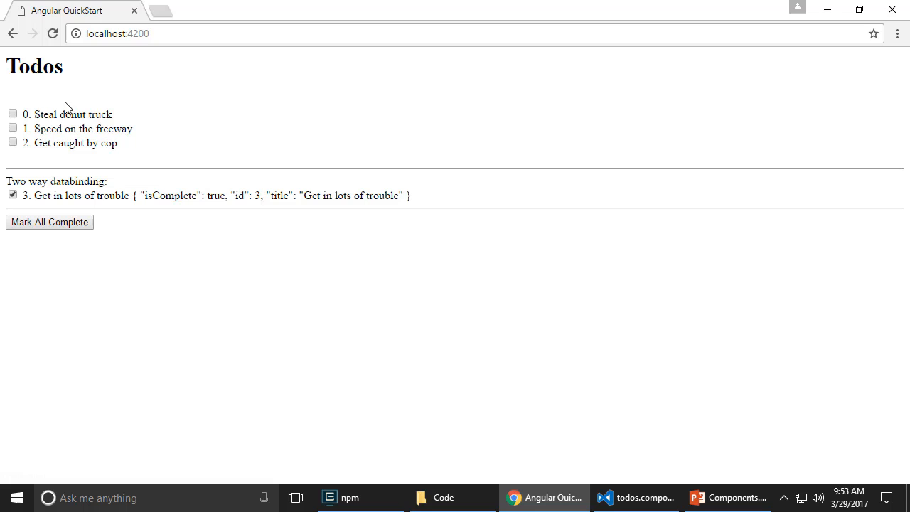
mouse_move(11, 57)
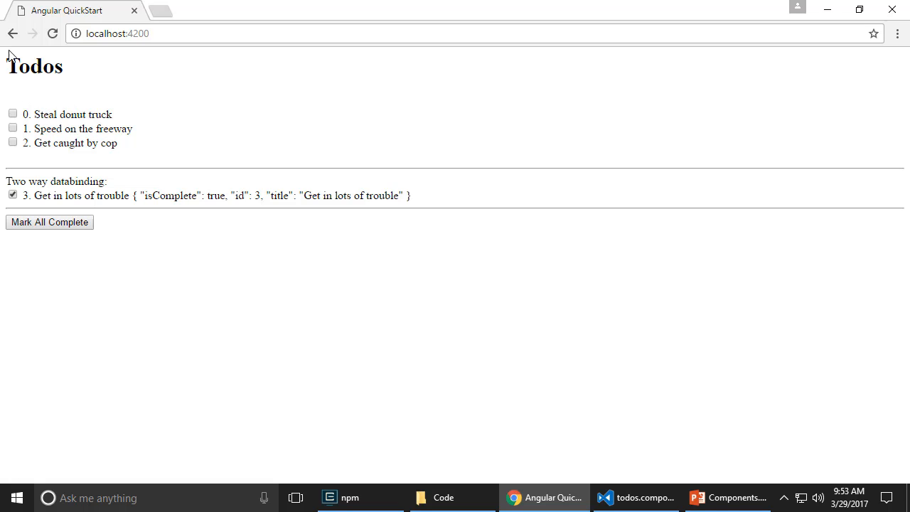
mouse_move(26, 68)
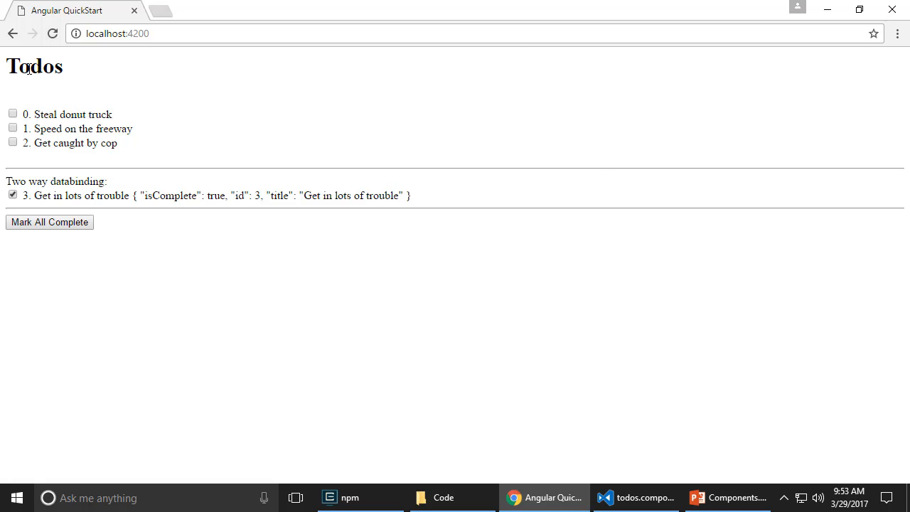
mouse_move(35, 96)
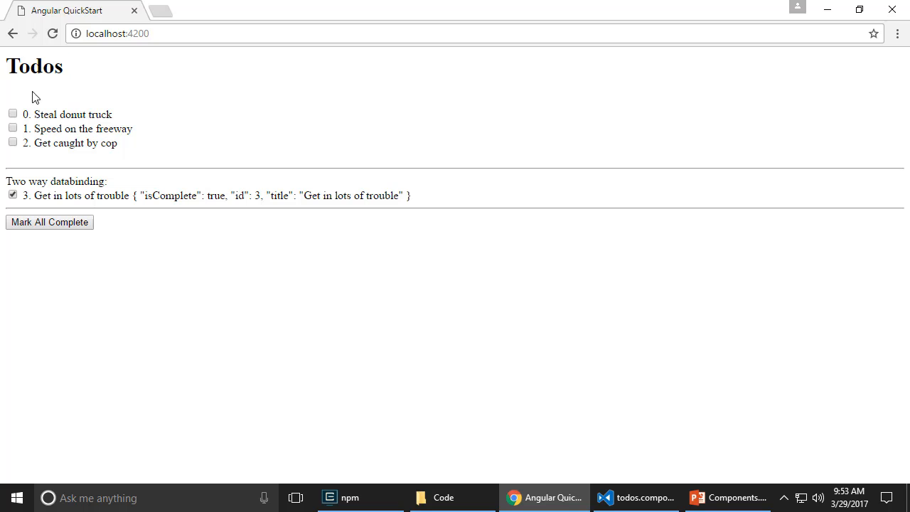
mouse_move(541, 228)
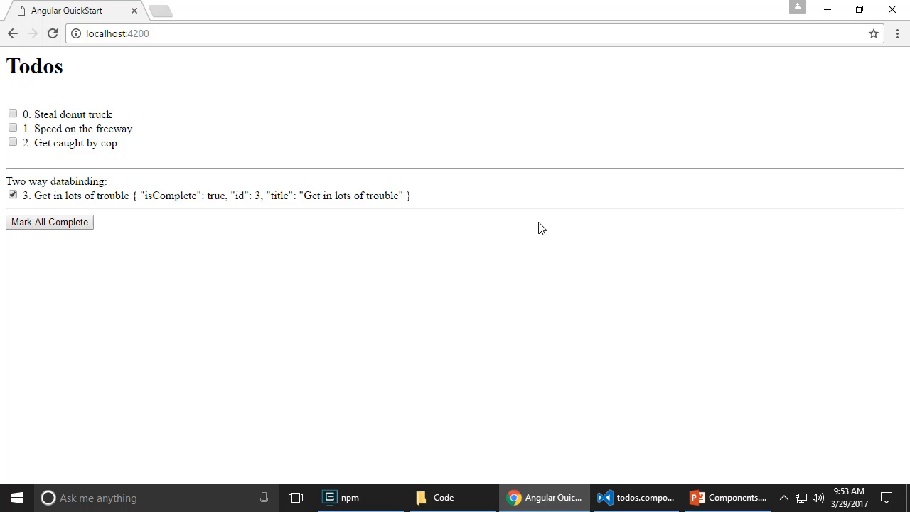
Step: Double-click todo titles in the Todos app
double_click(72, 114)
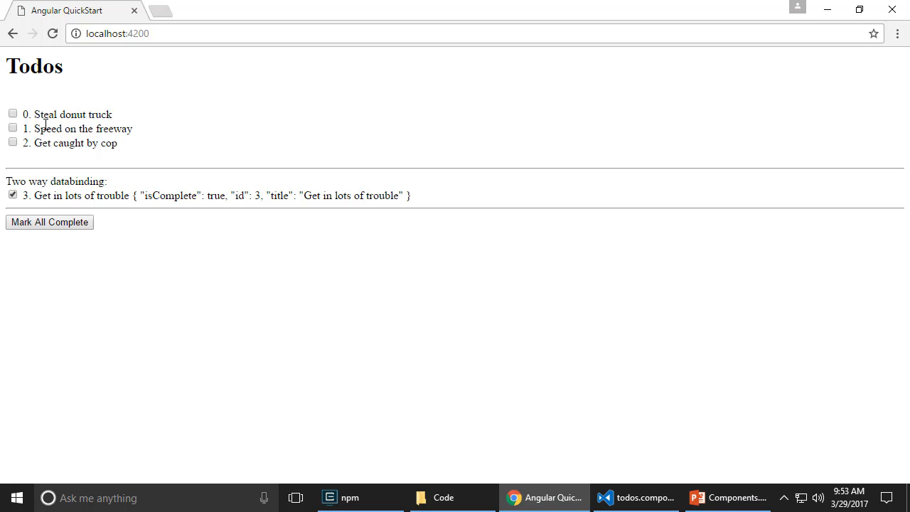
double_click(46, 128)
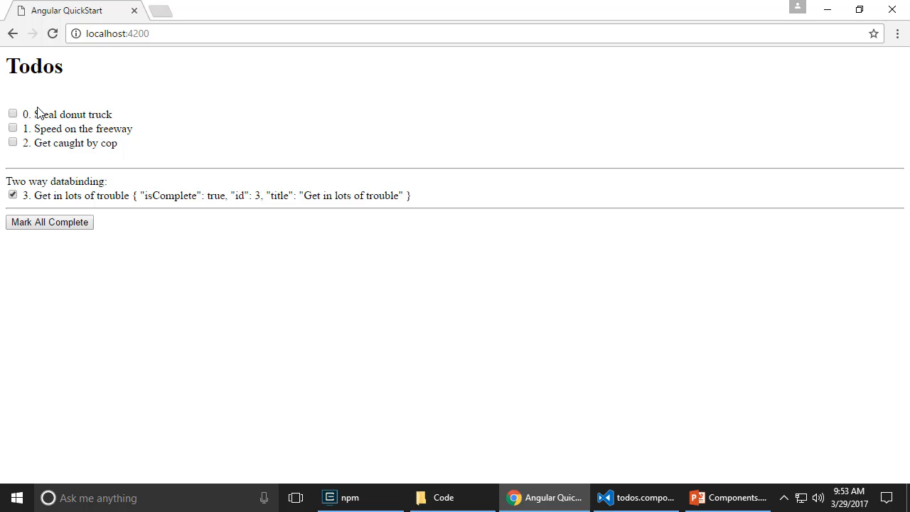
double_click(72, 115)
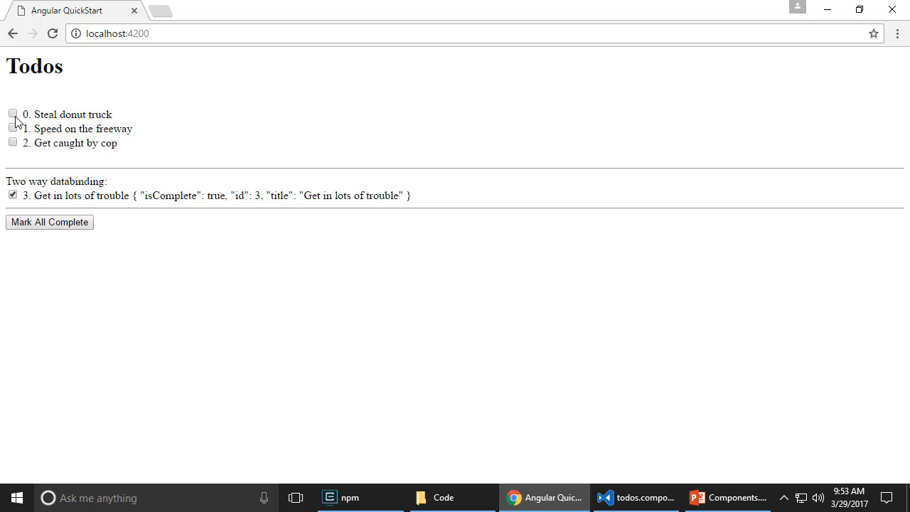
Step: Tick and untick Steal donut truck, Mark All Complete, then untick the todos again
left_click(12, 114)
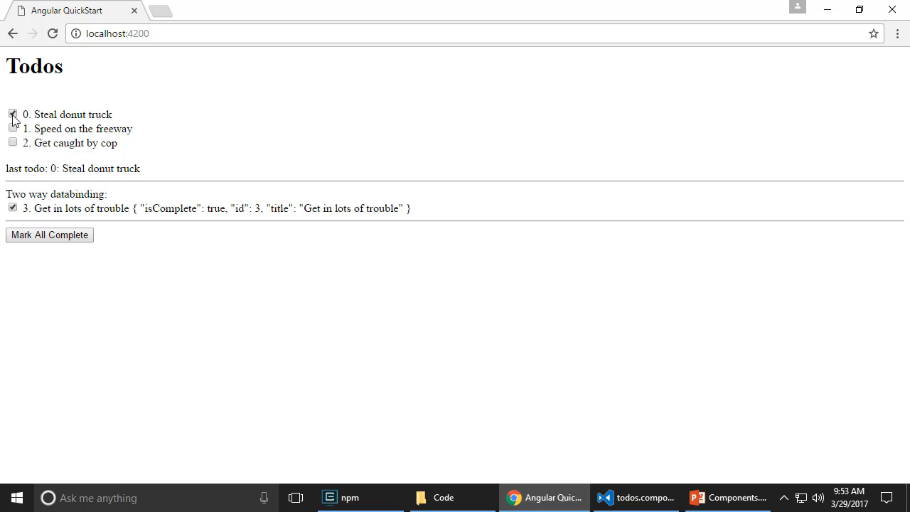
left_click(13, 115)
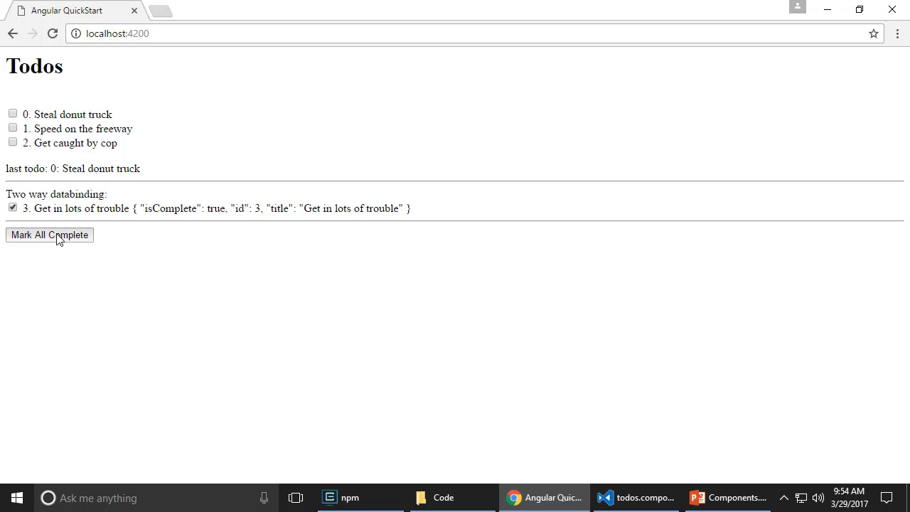
left_click(50, 234)
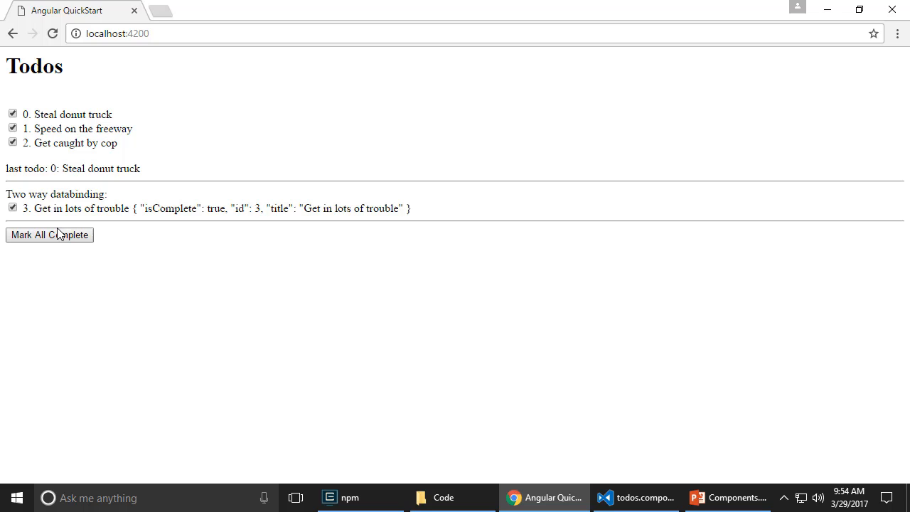
mouse_move(405, 286)
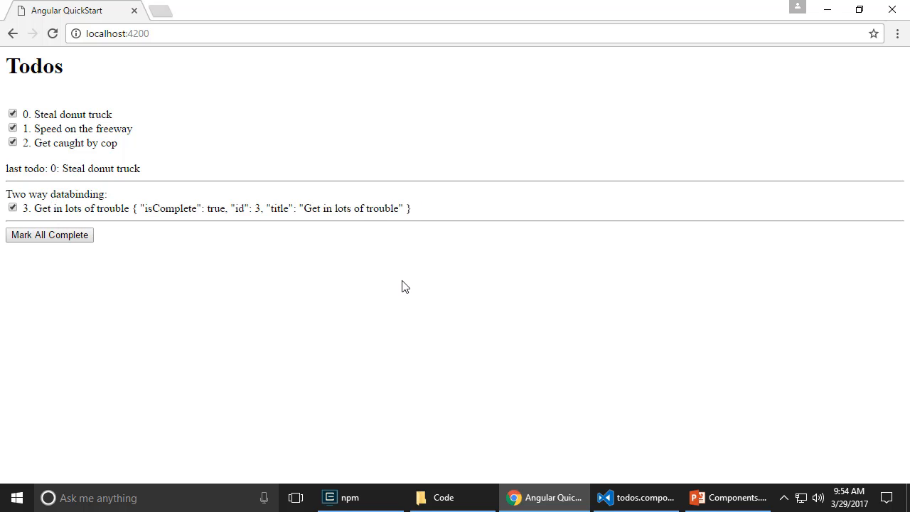
mouse_move(401, 289)
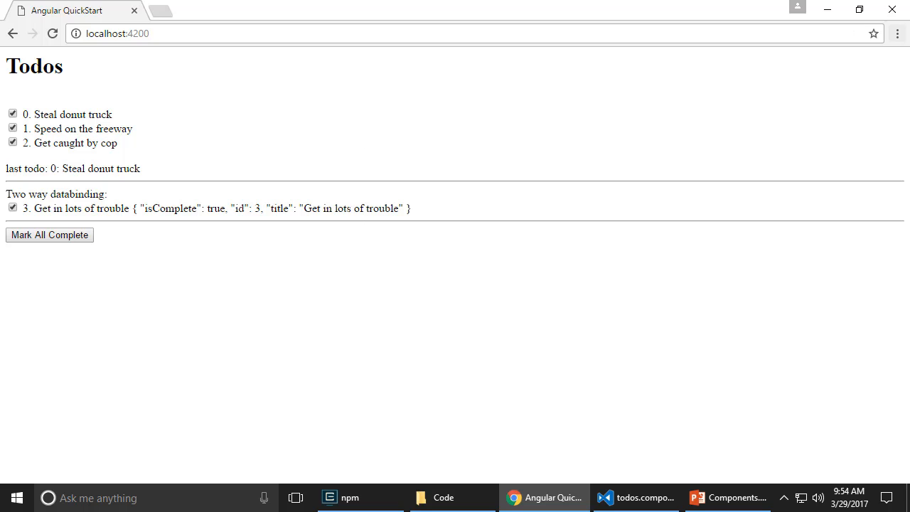
mouse_move(897, 34)
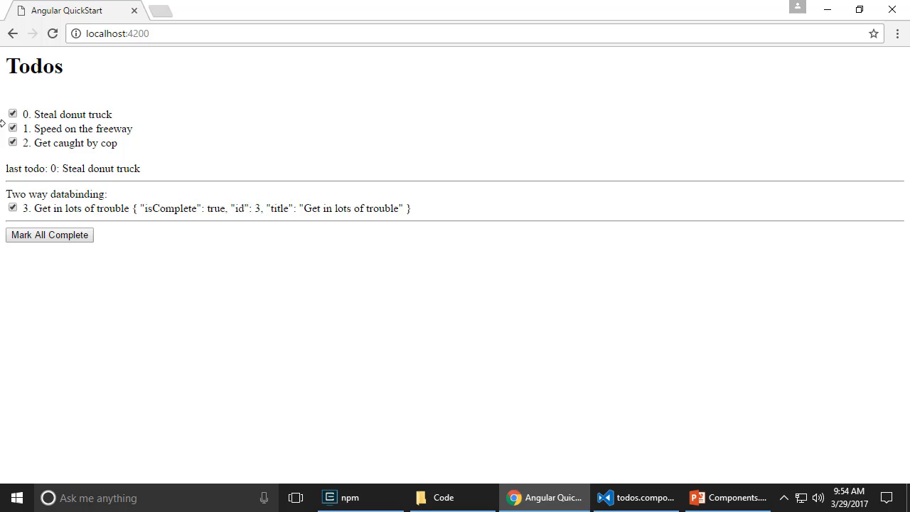
mouse_move(218, 106)
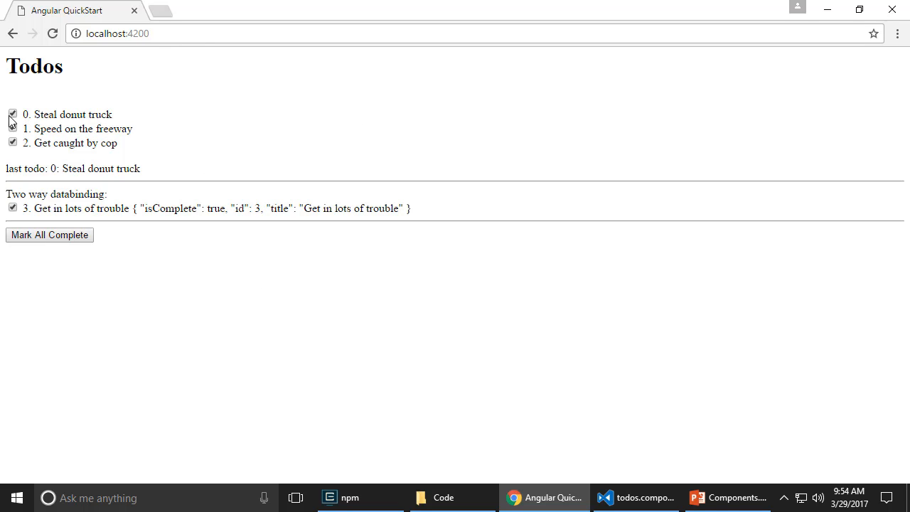
left_click(13, 114)
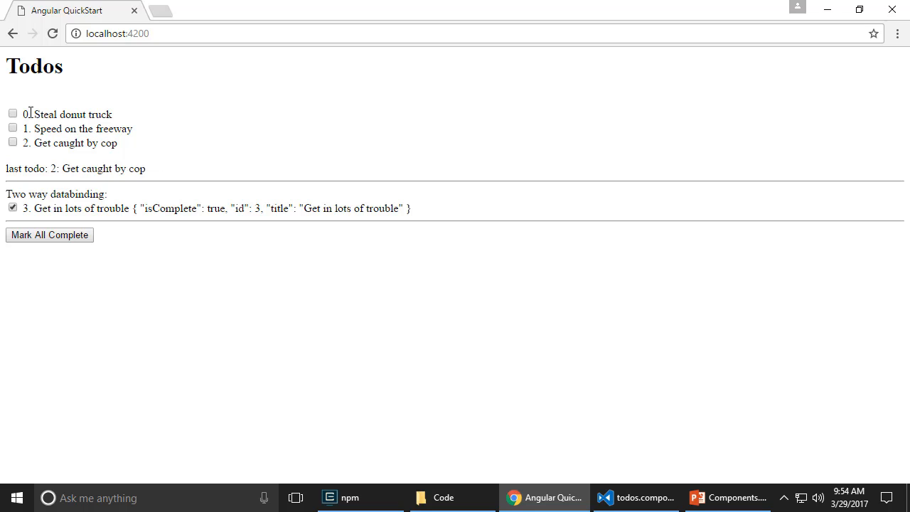
double_click(72, 115)
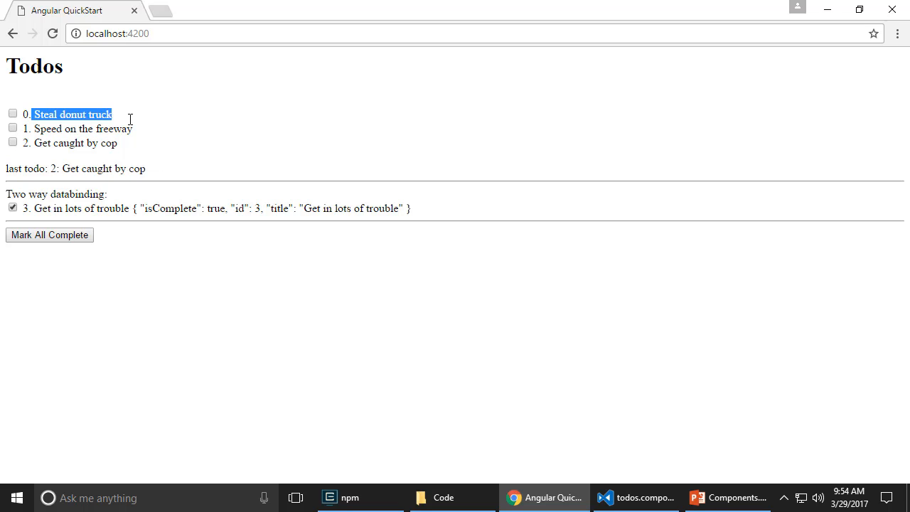
mouse_move(137, 115)
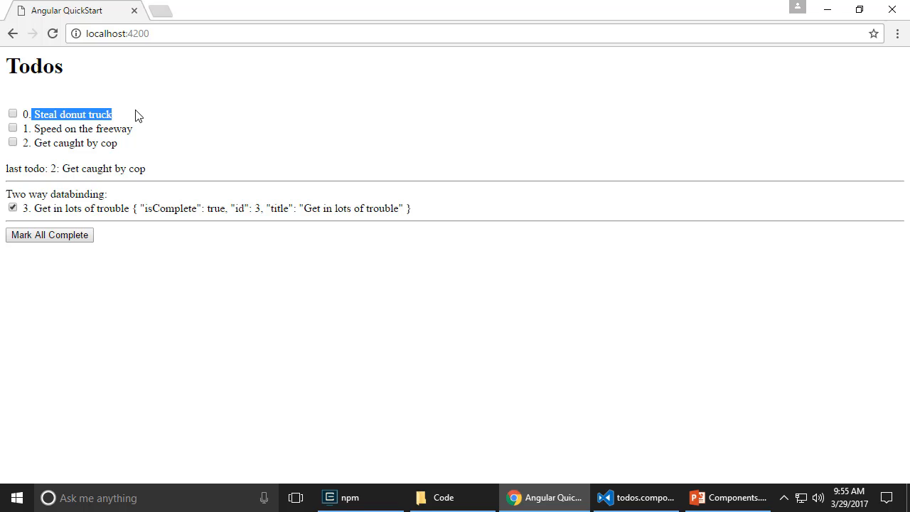
mouse_move(639, 298)
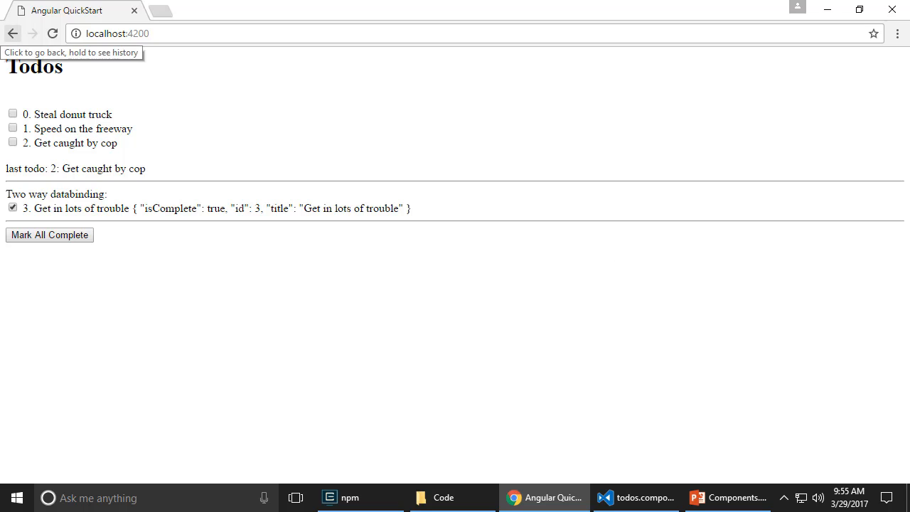
mouse_move(7, 115)
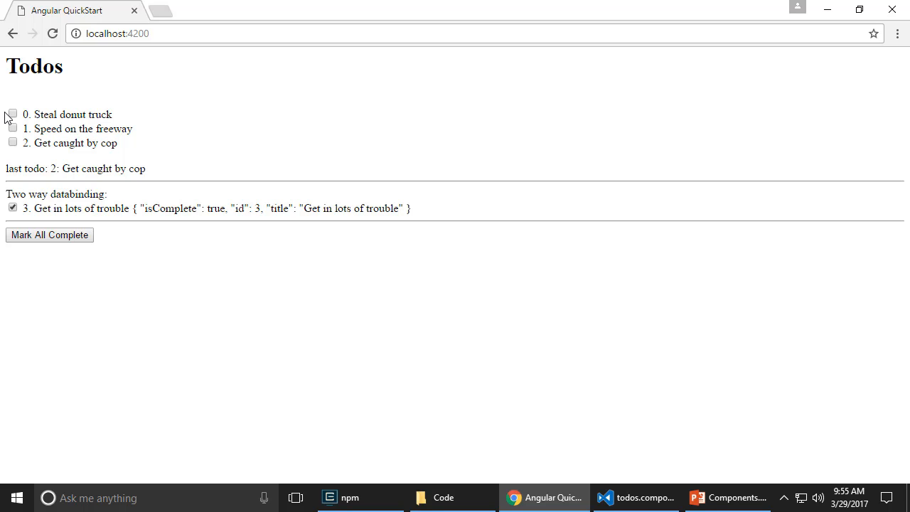
mouse_move(598, 483)
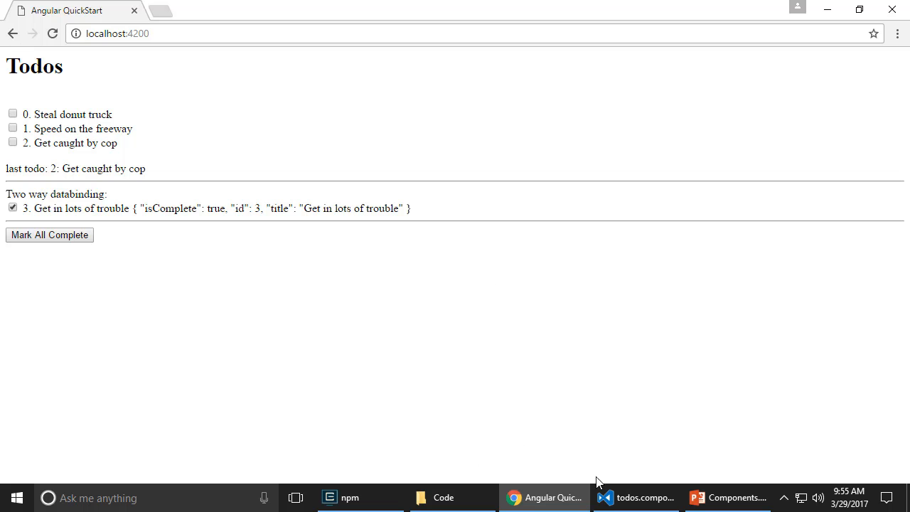
Step: Move {{todo.id}}. {{todo.title}} below ng-content, then open todos.component.html
left_click(635, 498)
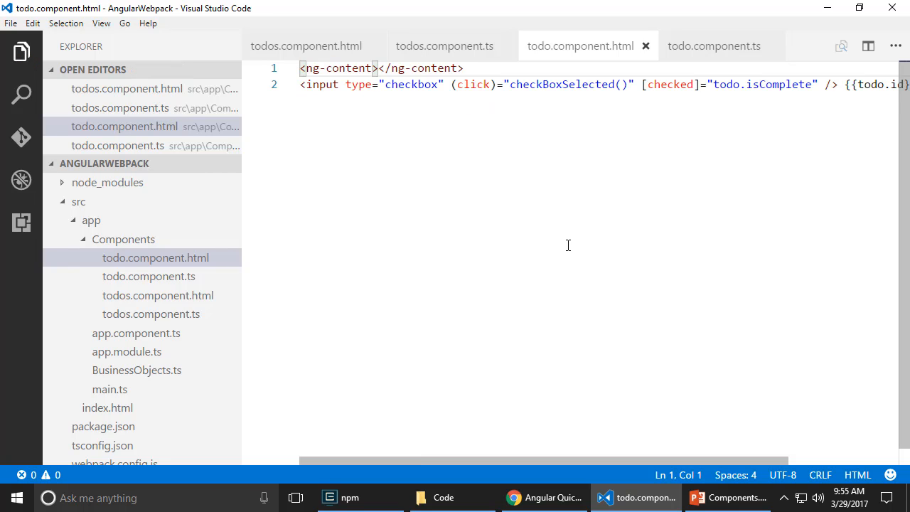
left_click(858, 84)
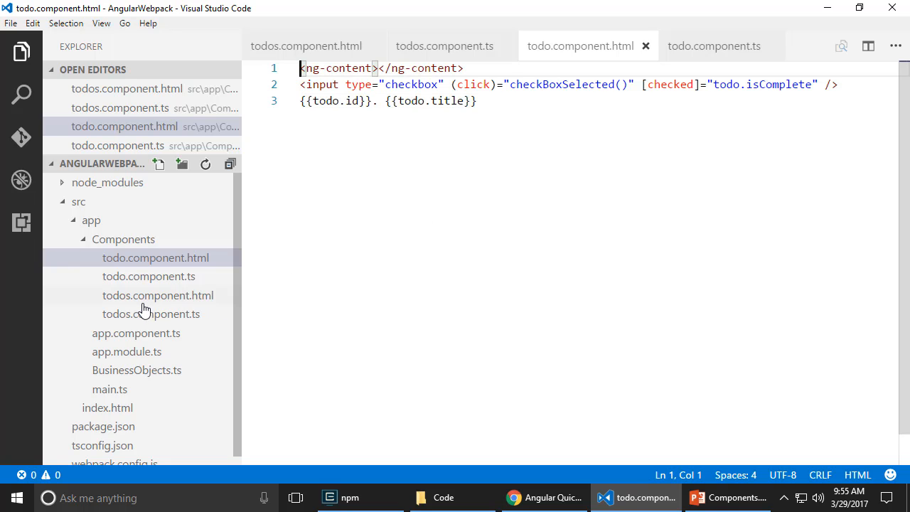
left_click(157, 295)
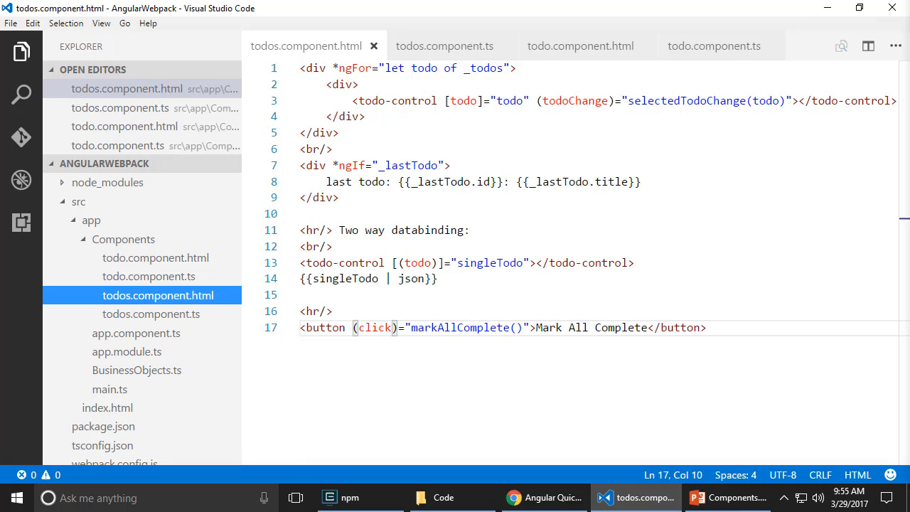
mouse_move(372, 100)
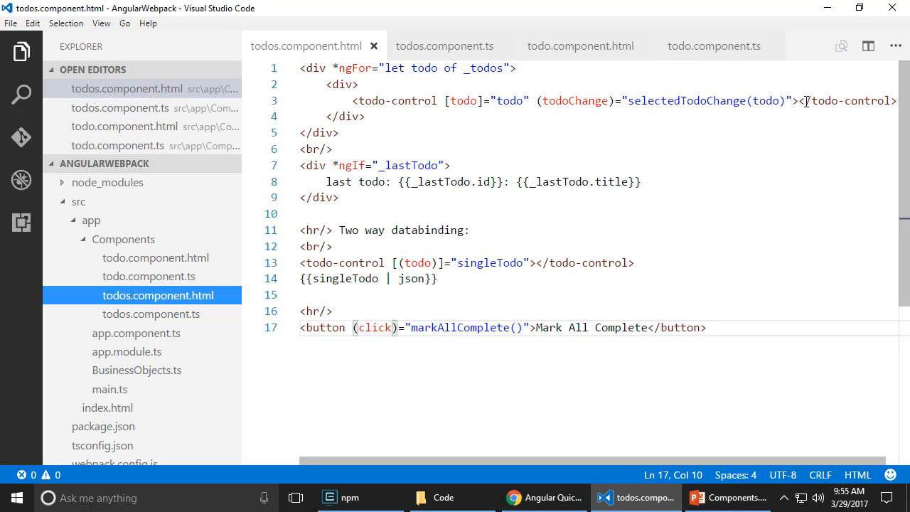
Step: Wrap 'Please Complete:' inside the looped todo-control element and save todos.component.html
left_click(798, 101)
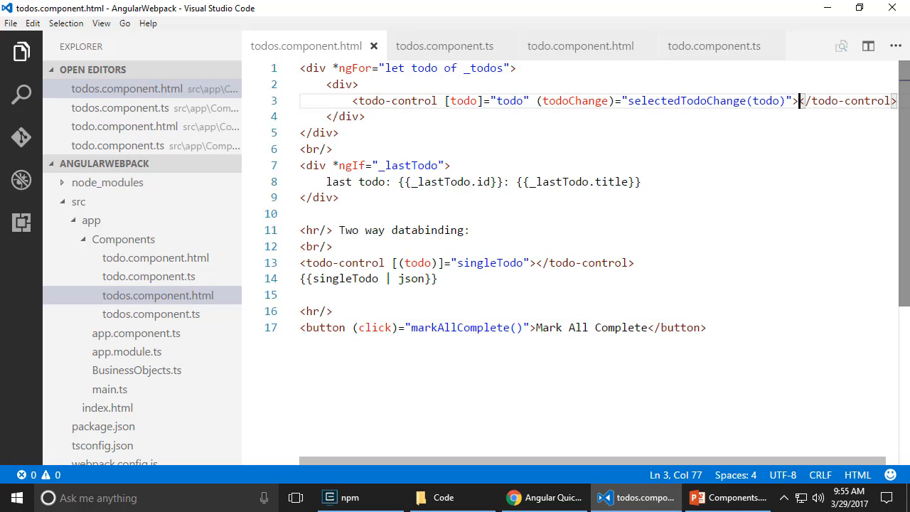
mouse_move(851, 75)
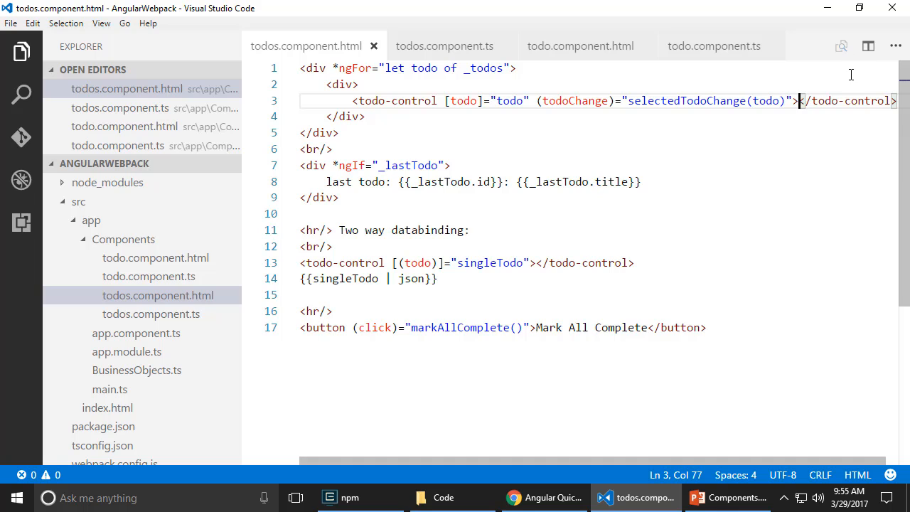
key("Left")
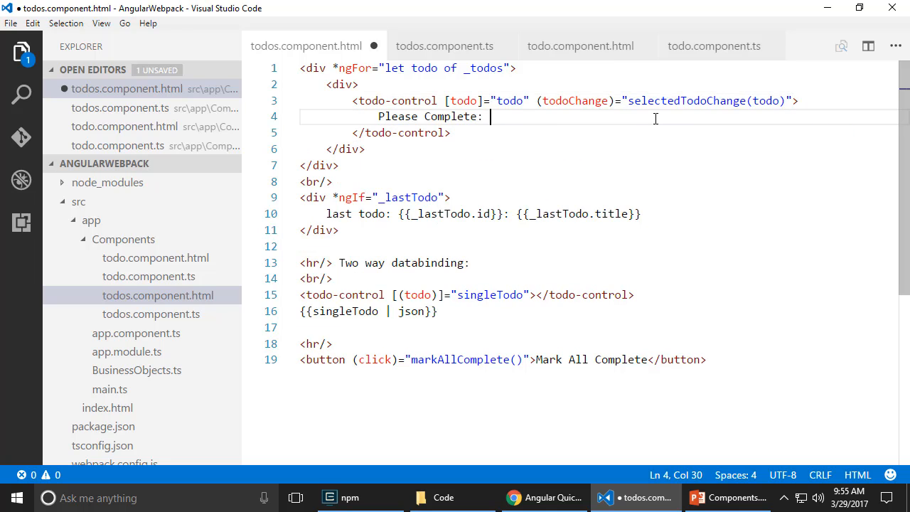
key("ctrl+s")
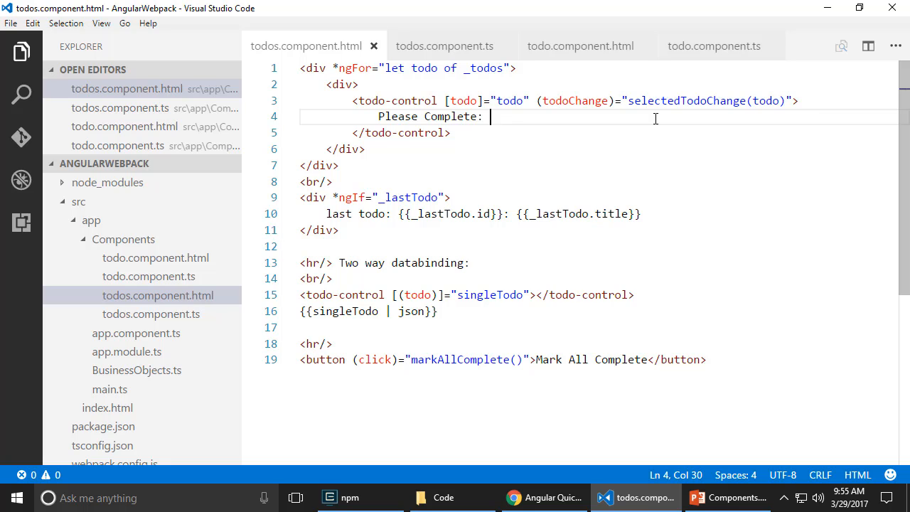
key("Home")
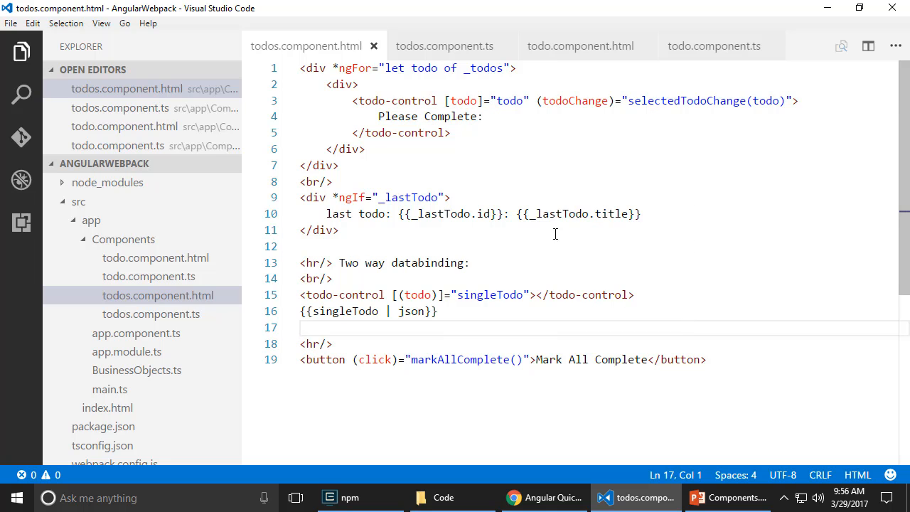
Step: Change the projected text to 'Please do not Complete:', verify in Chrome, return to todo.component.html
left_click(544, 498)
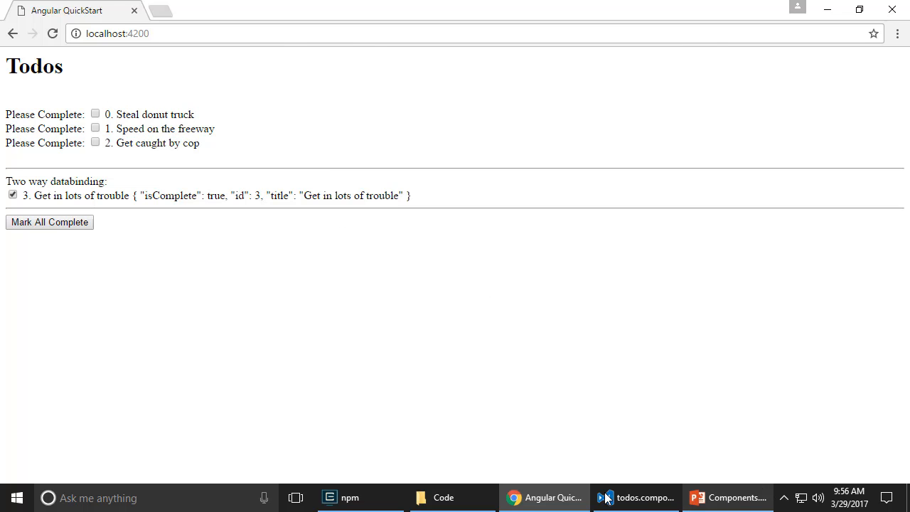
left_click(635, 497)
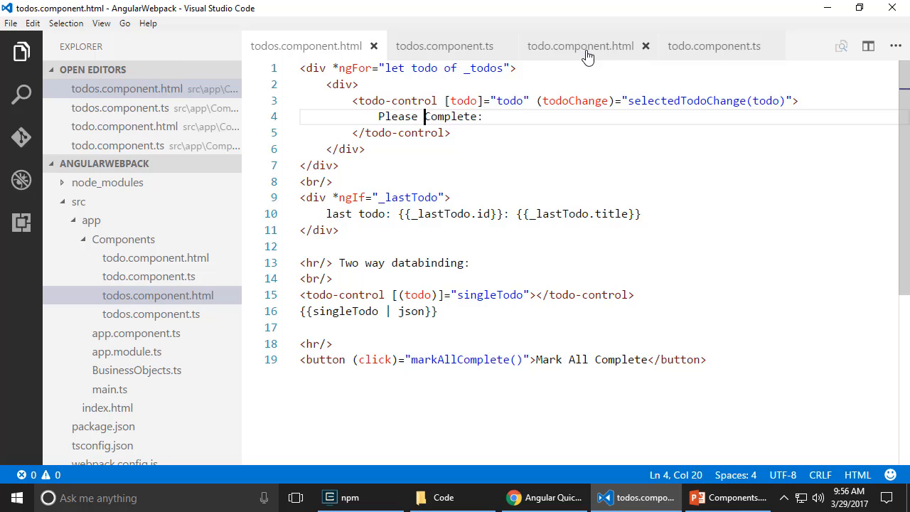
type("do not")
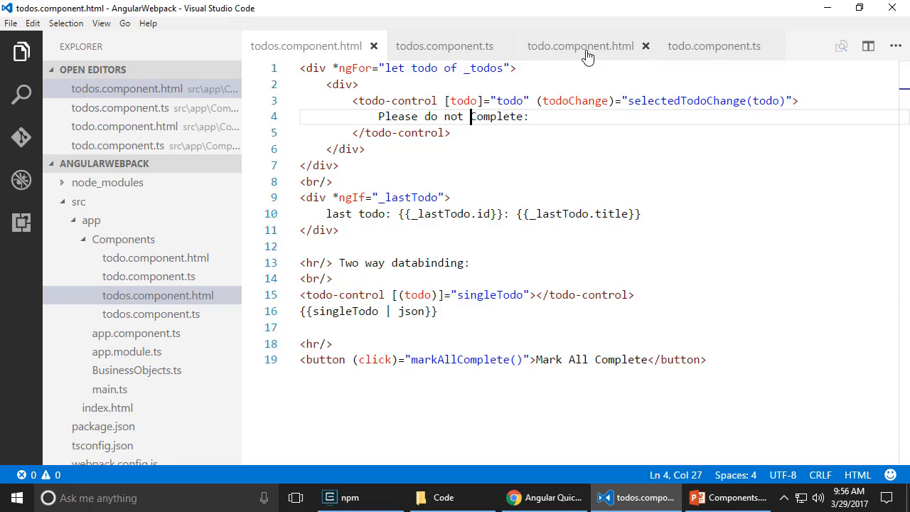
left_click(514, 497)
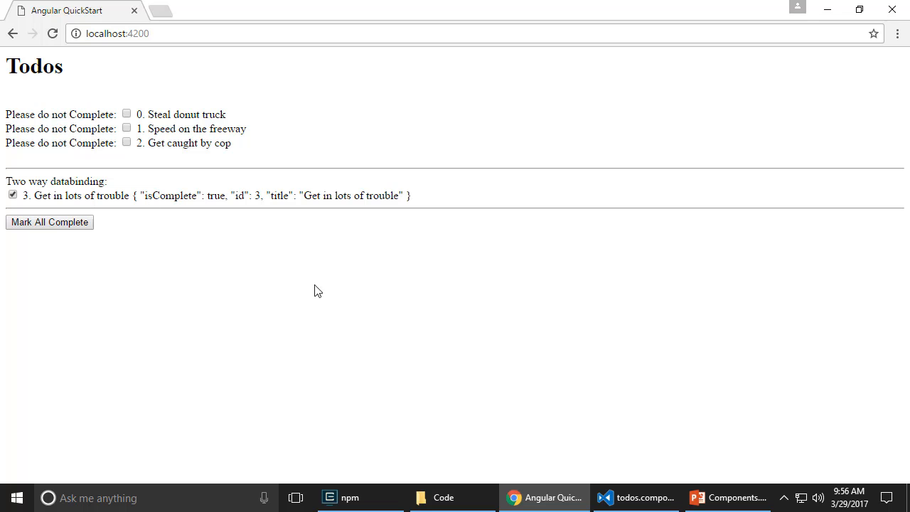
left_click(635, 497)
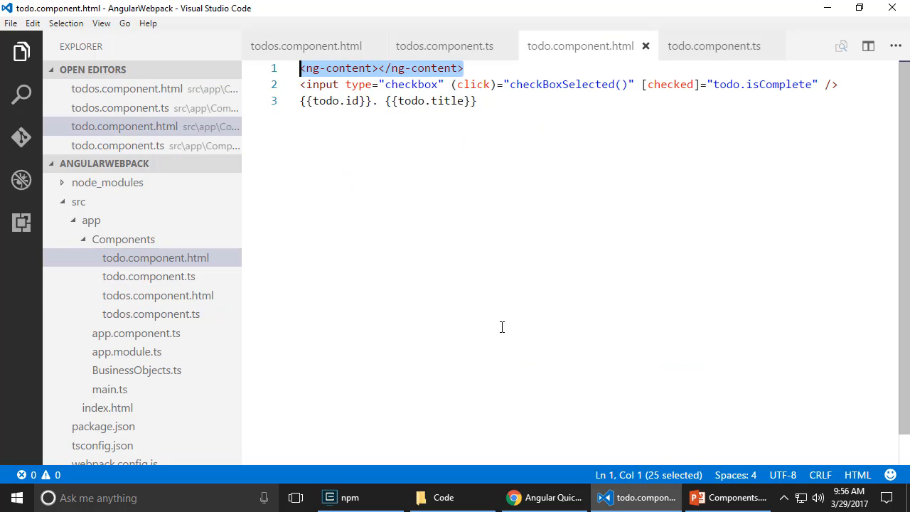
left_click(478, 101)
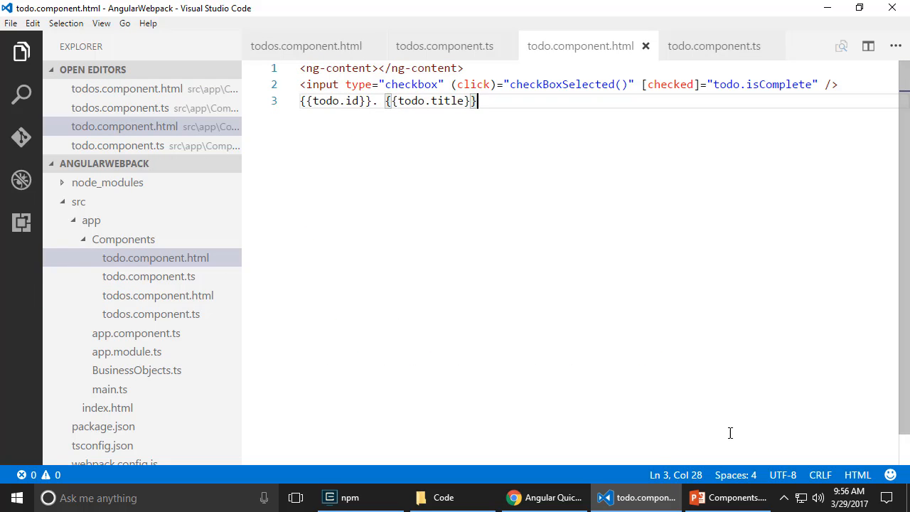